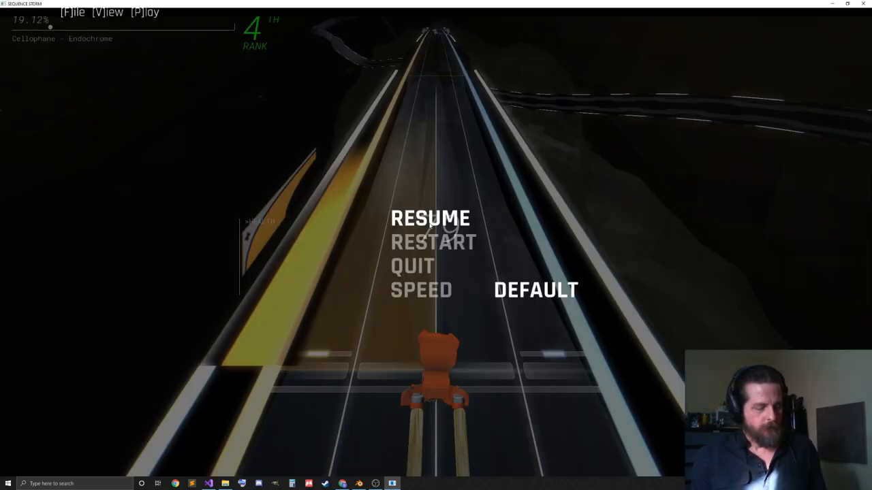
- Resume the paused Cellophane – Endochrome run, pause it briefly, then resume playing
left_click(430, 218)
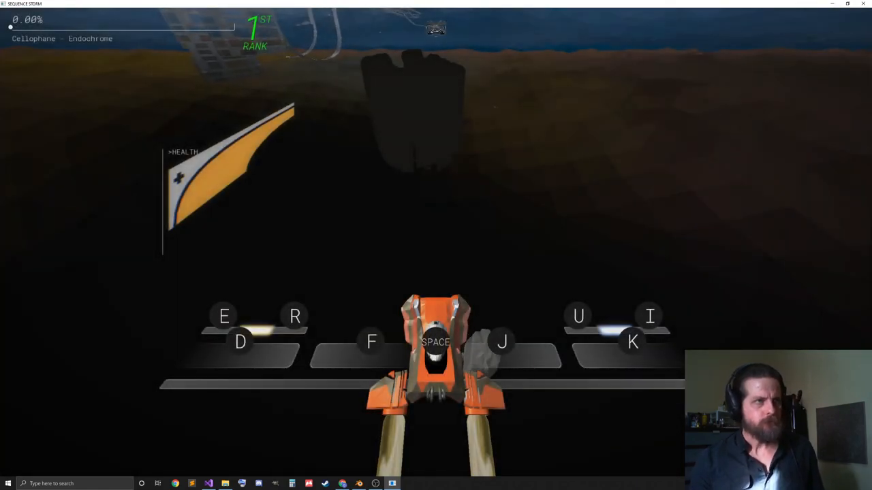
key("Escape")
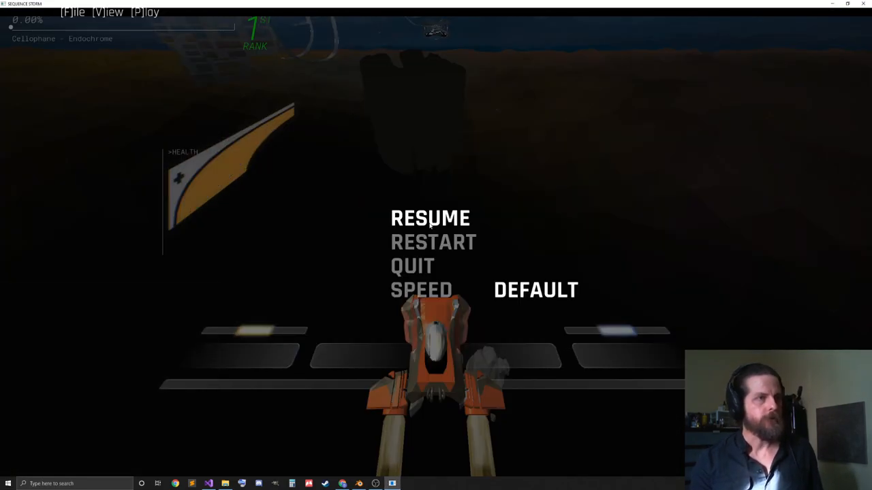
left_click(430, 218)
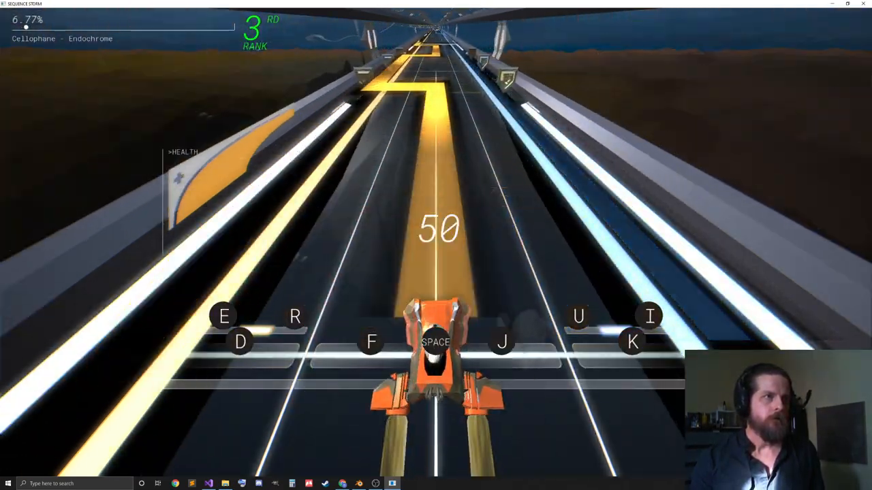
- Keep playing the track with the F key until the run nears 20% before pausing
key("f")
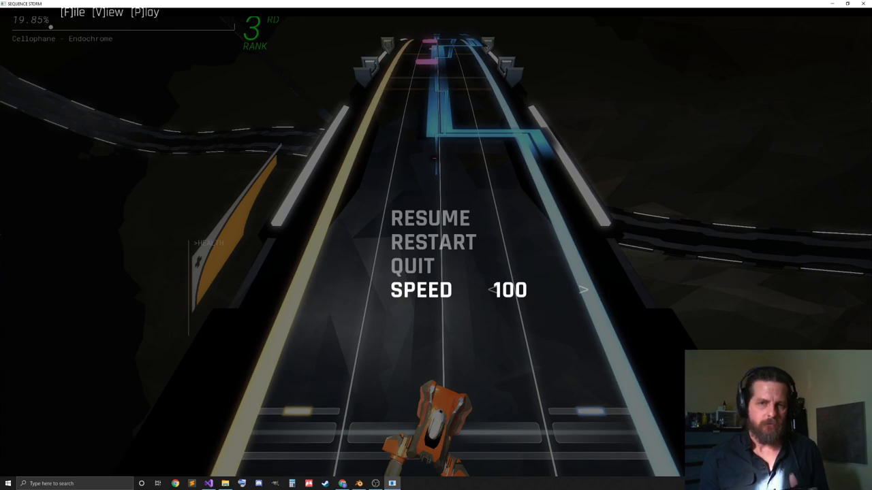
- Restart the run from the pause menu and resume playing with gamepad prompts
left_click(431, 218)
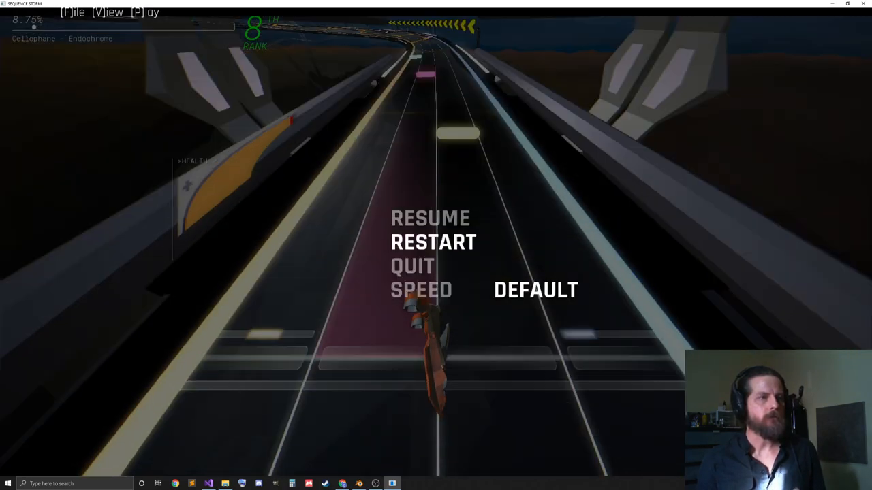
left_click(433, 242)
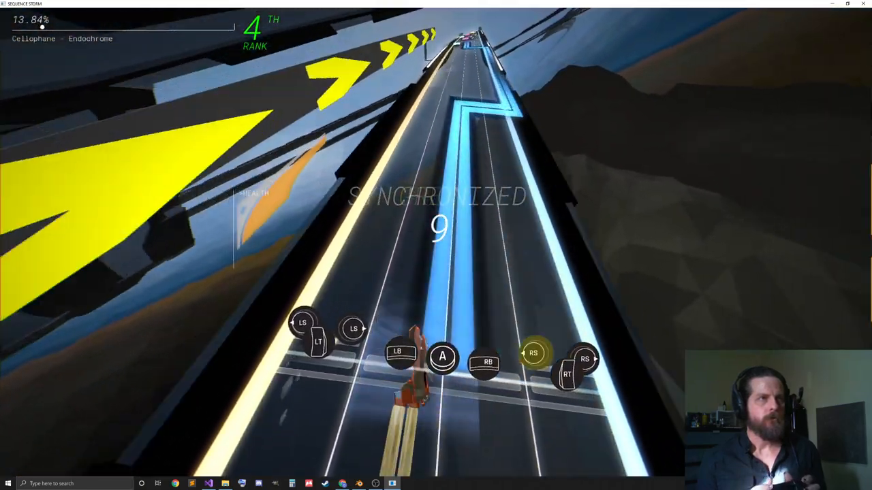
- Pause the run with Escape around 15–19% into the track at rank 5
key("Escape")
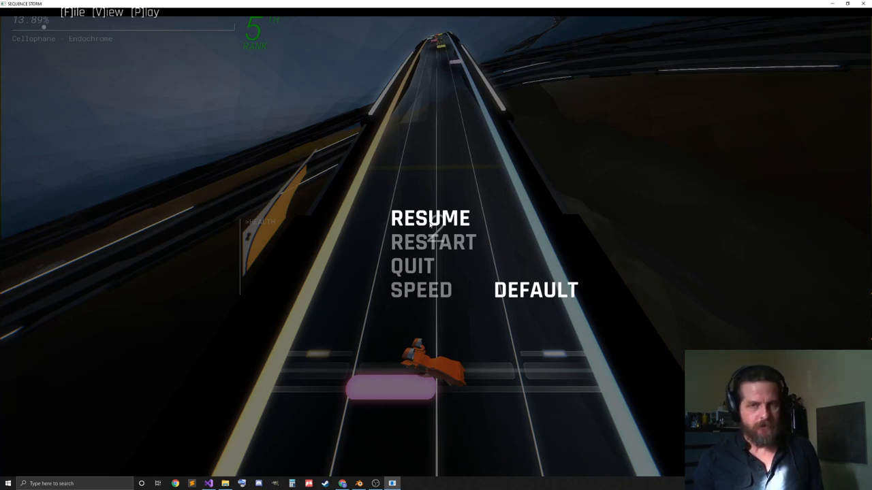
- Restart the song from the beginning, then pause it again around 6% at rank 8
left_click(430, 218)
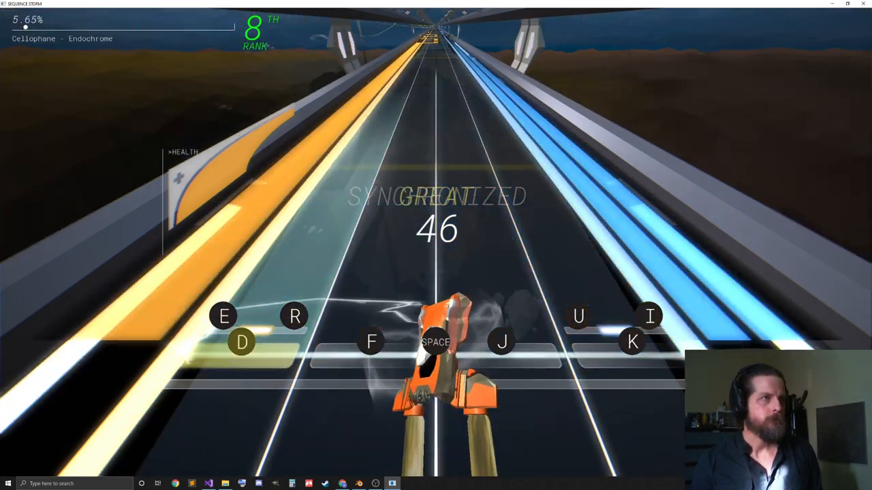
key("Escape")
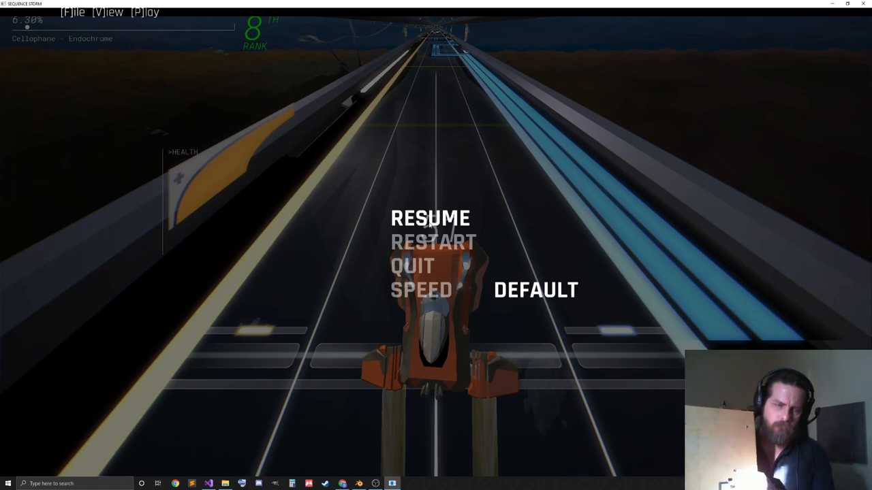
- Switch from the paused game to the Blender window with the controller design file
key("alt+tab")
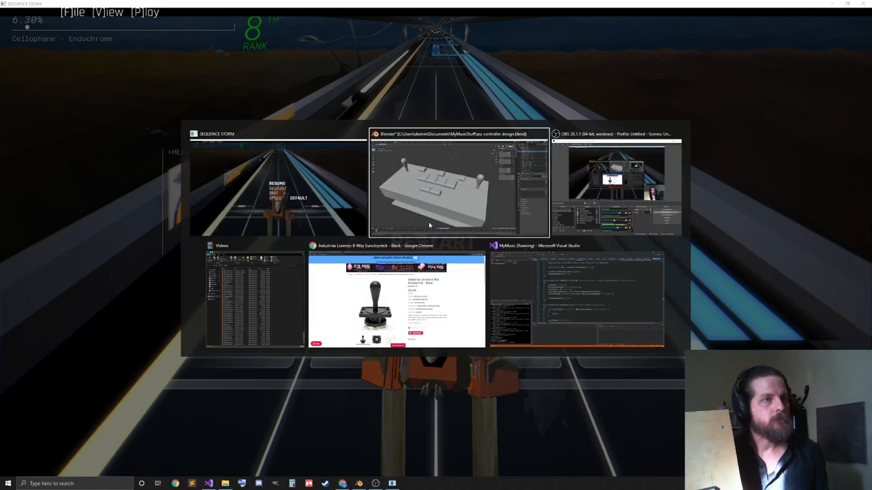
left_click(458, 180)
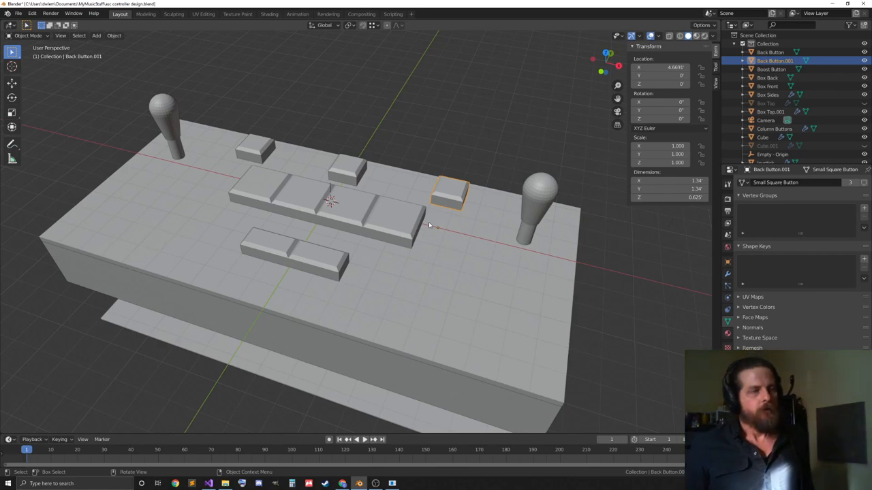
mouse_move(398, 256)
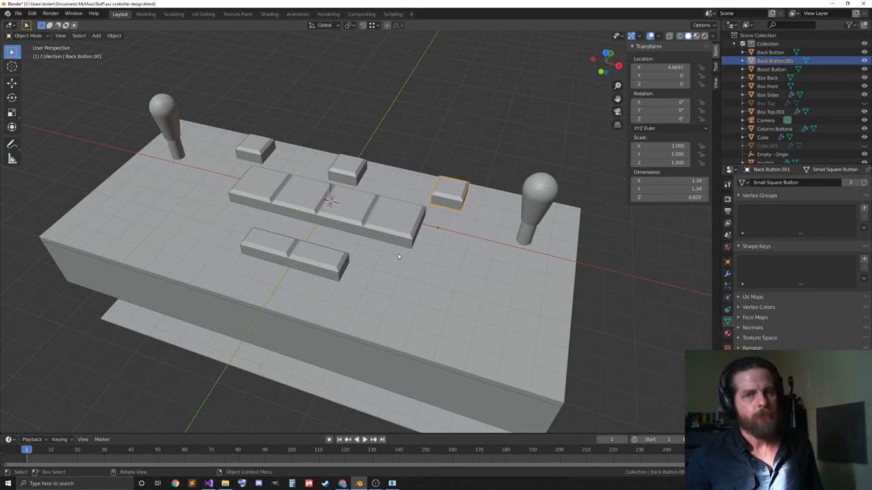
- Inspect the right joystick, the row of four column buttons and the pair of wide jump buttons
left_click(347, 174)
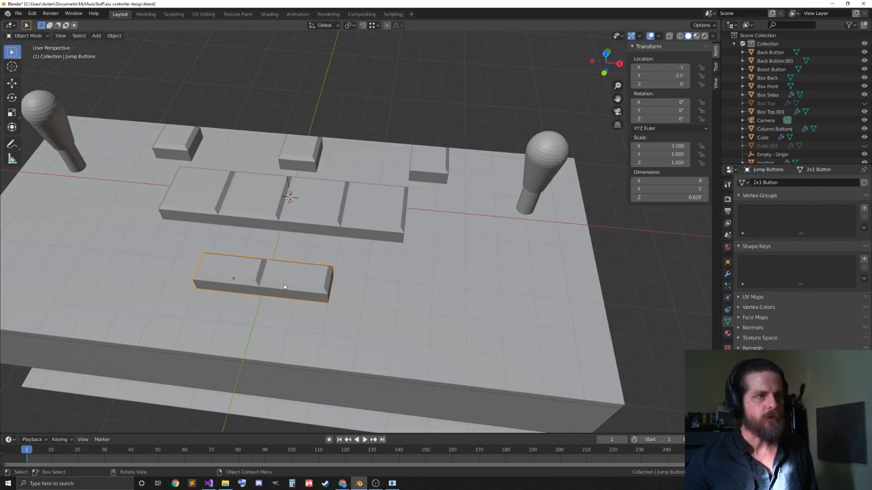
mouse_move(293, 291)
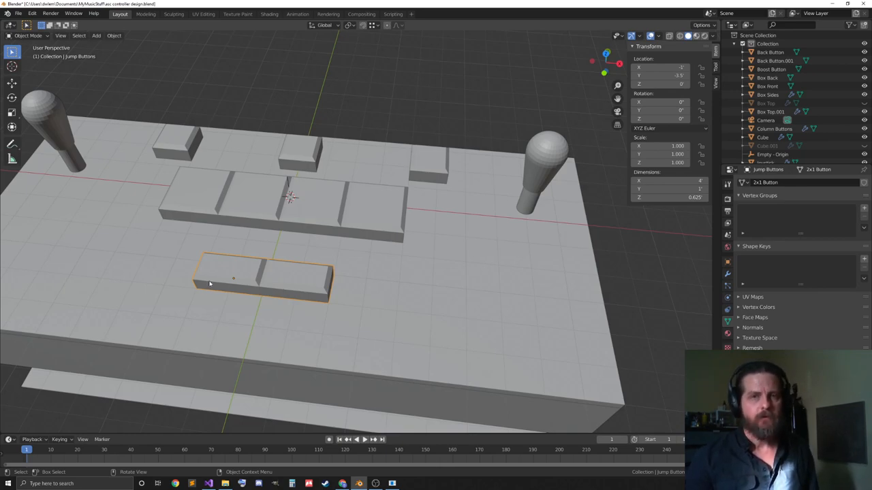
mouse_move(336, 245)
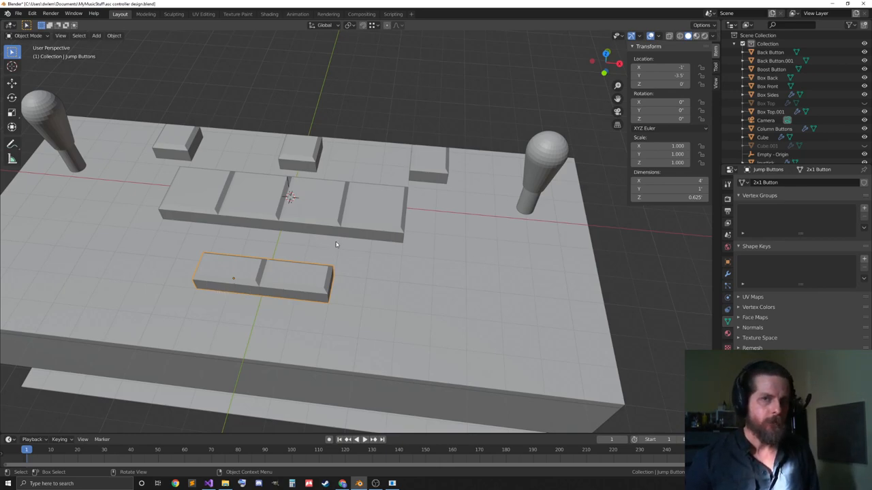
mouse_move(477, 188)
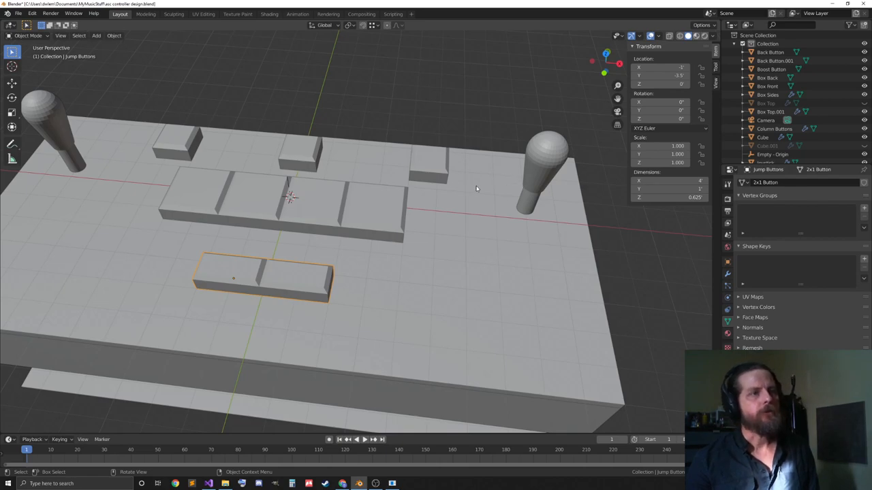
left_click(548, 157)
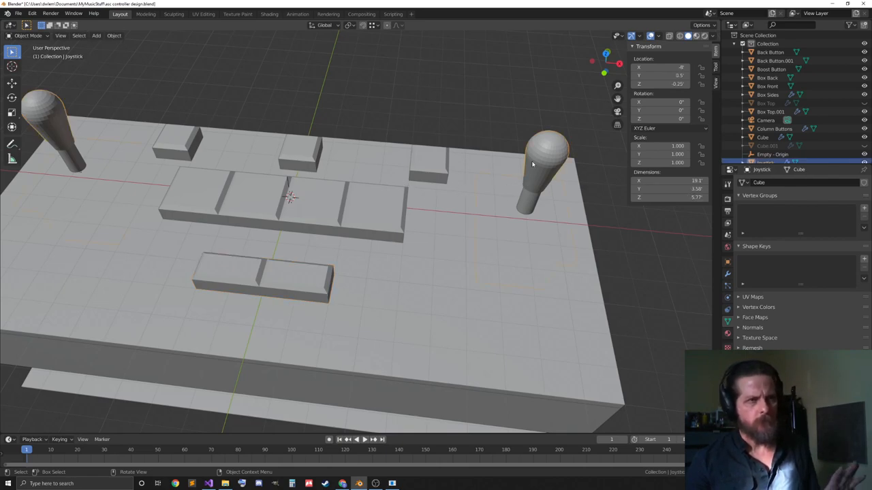
mouse_move(515, 172)
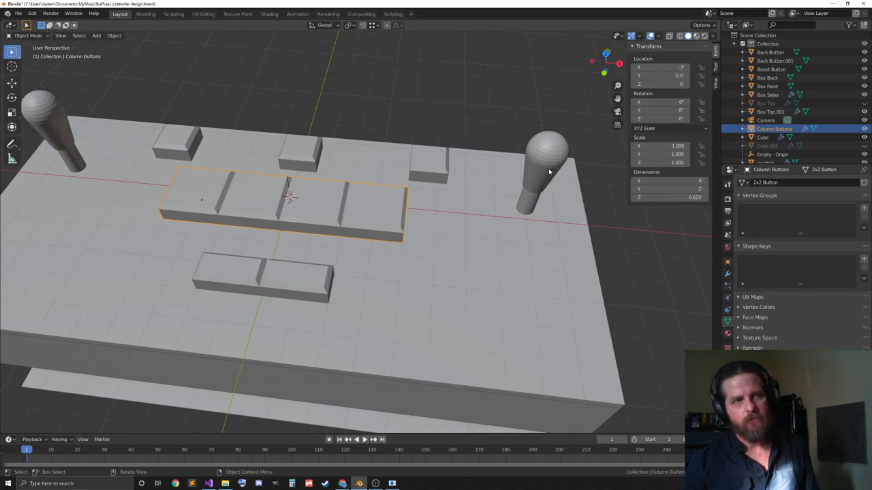
mouse_move(498, 179)
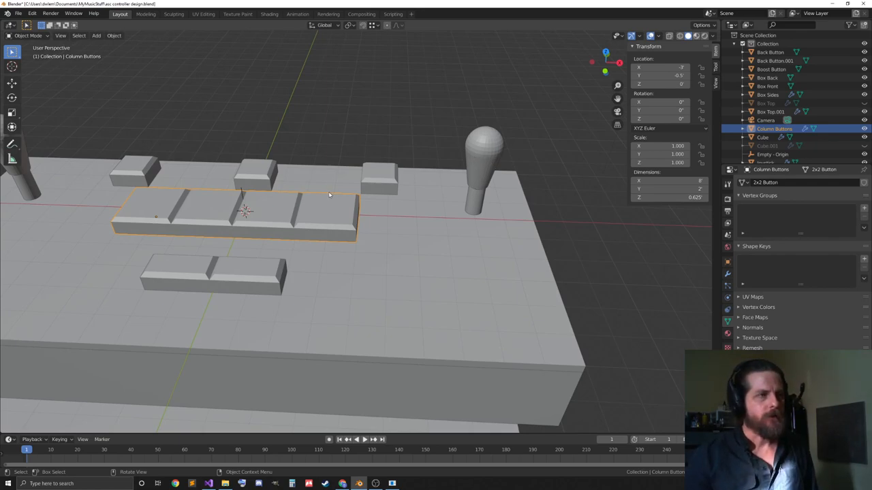
left_click(484, 166)
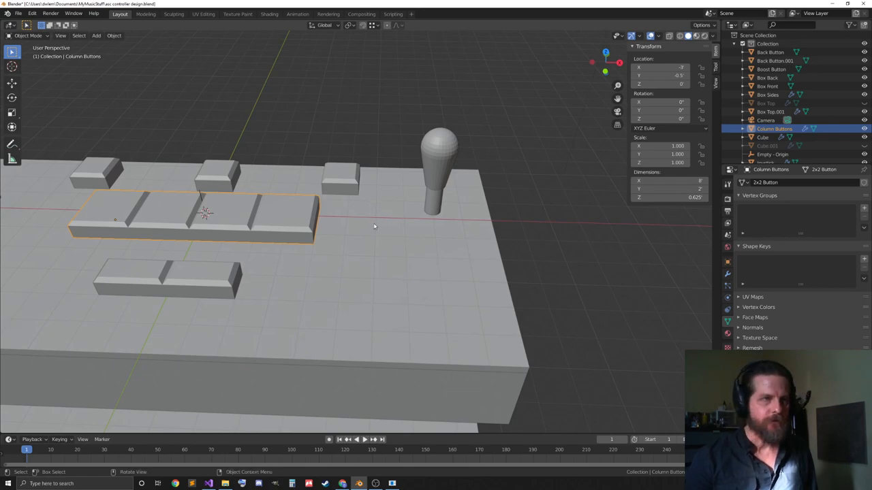
left_click_drag(375, 225, 425, 217)
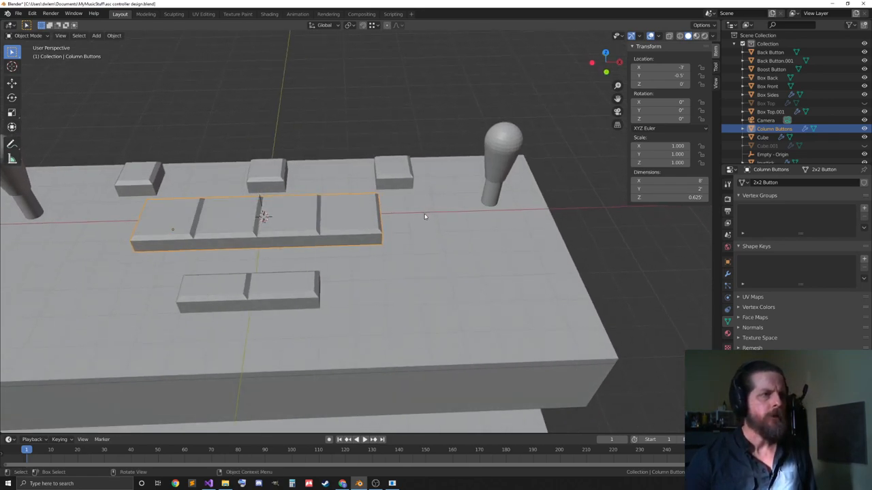
left_click(248, 289)
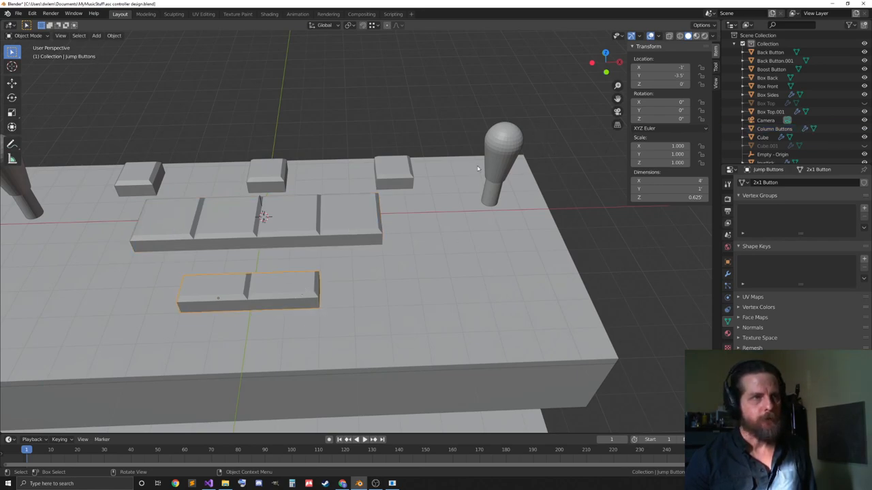
left_click(504, 149)
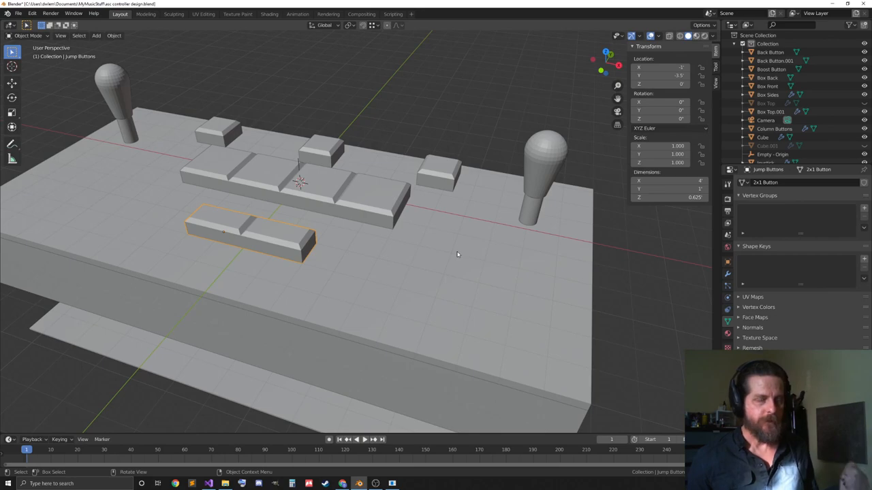
mouse_move(433, 155)
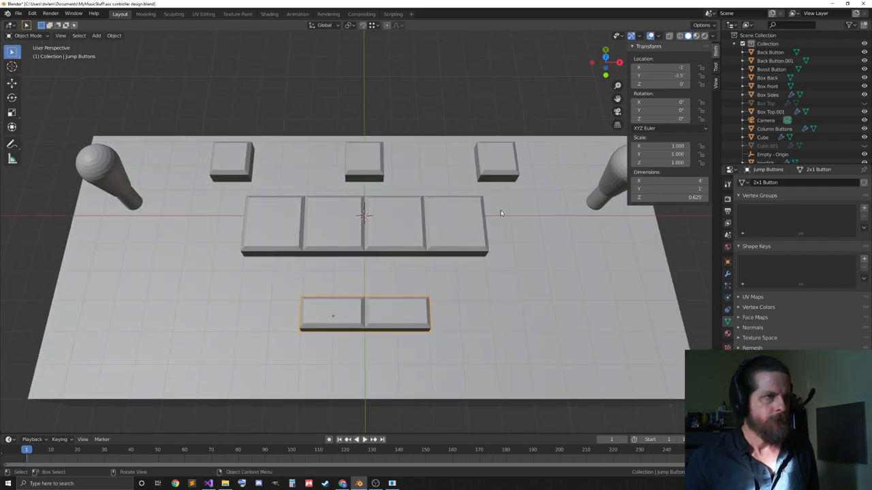
left_click(495, 161)
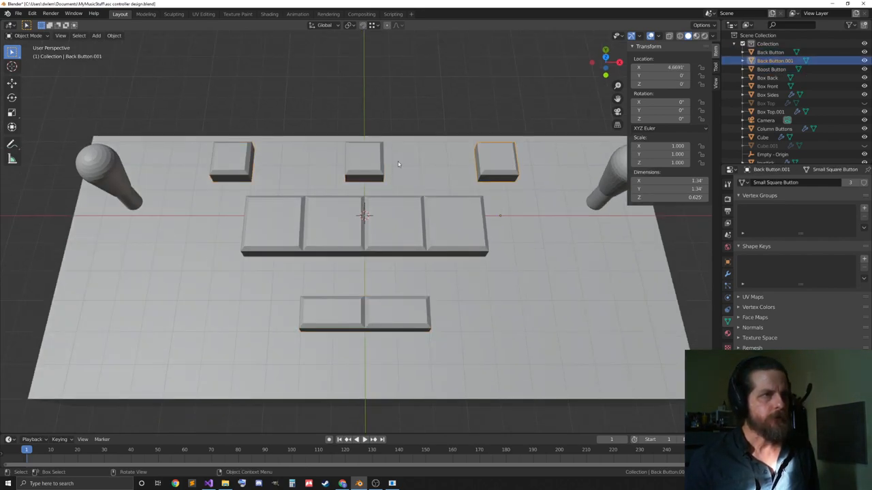
left_click(363, 161)
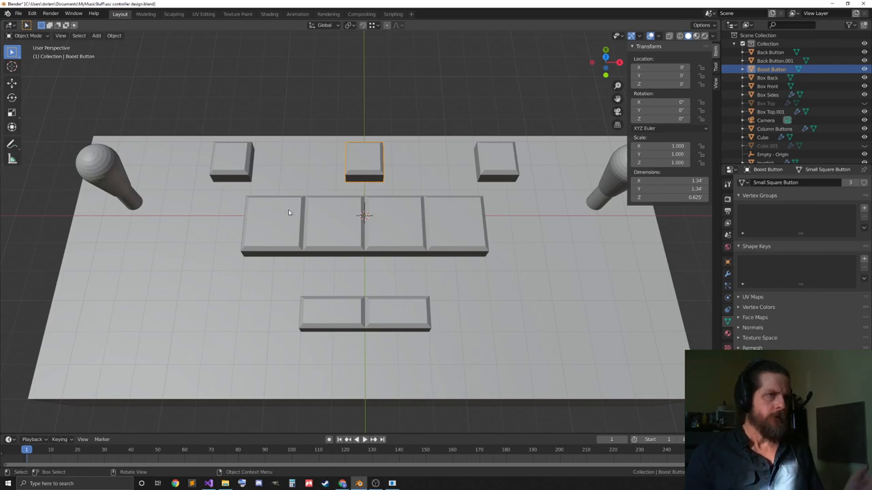
left_click(232, 161)
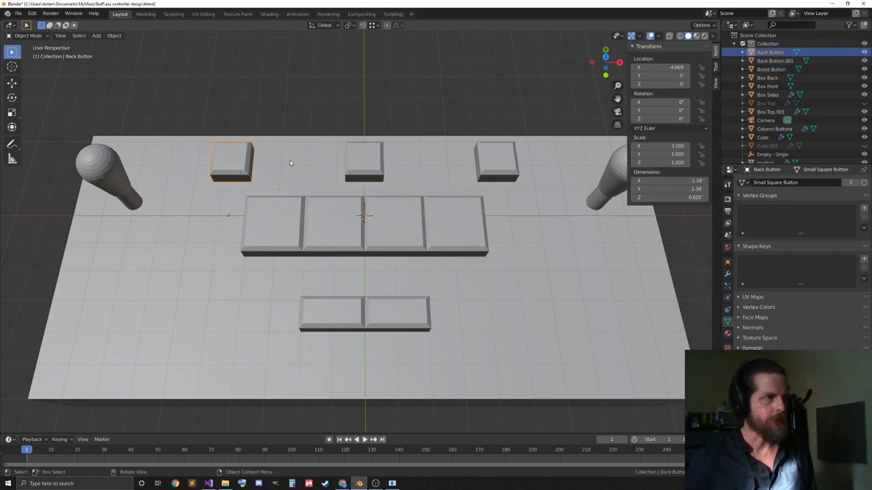
mouse_move(504, 144)
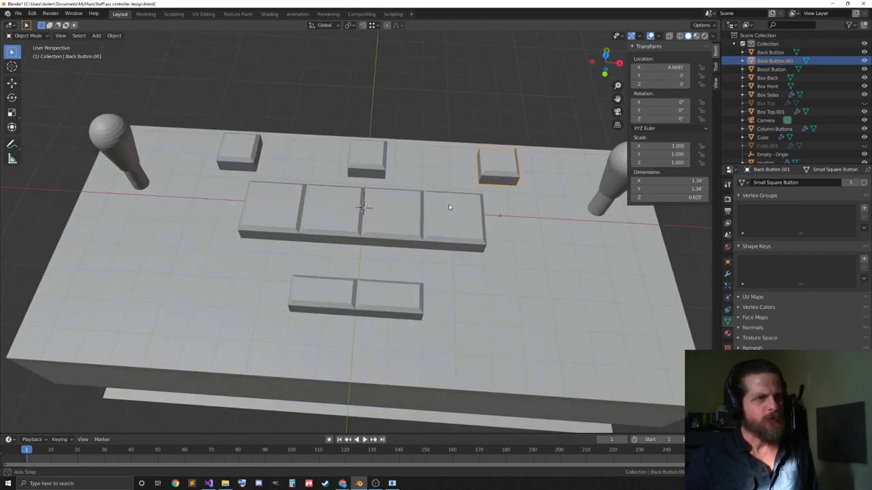
left_click_drag(450, 204, 371, 180)
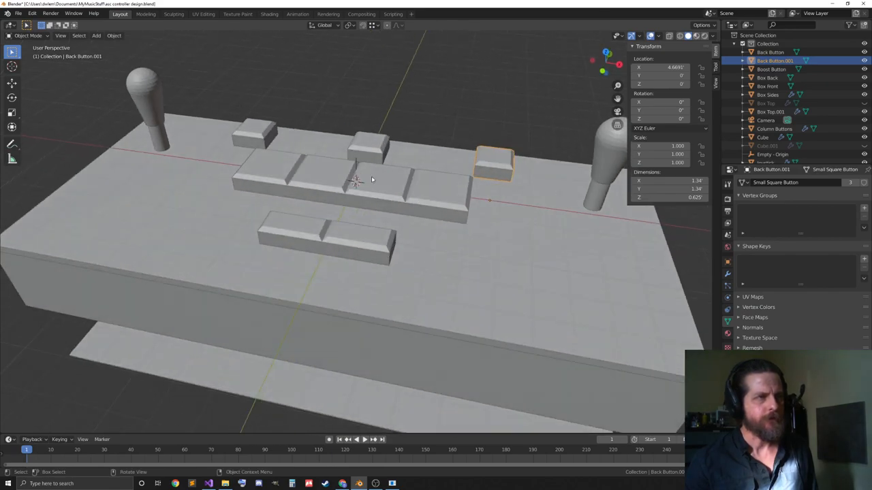
left_click_drag(371, 179, 470, 243)
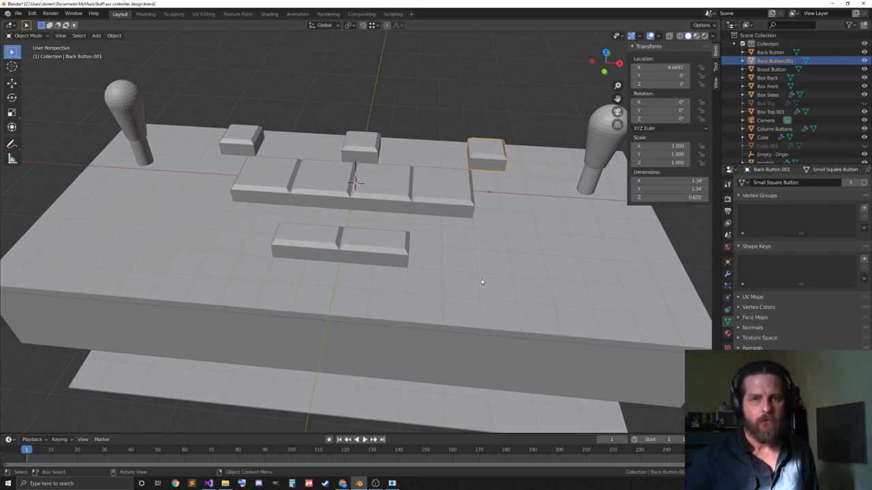
mouse_move(504, 279)
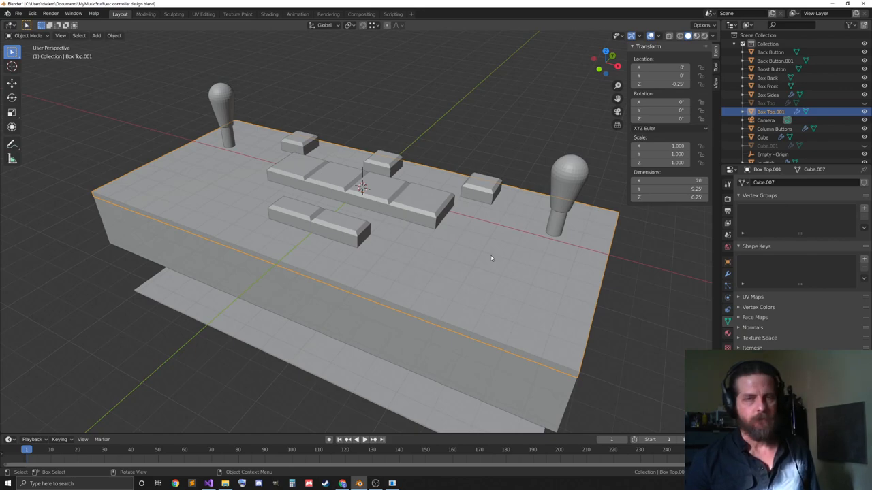
mouse_move(470, 264)
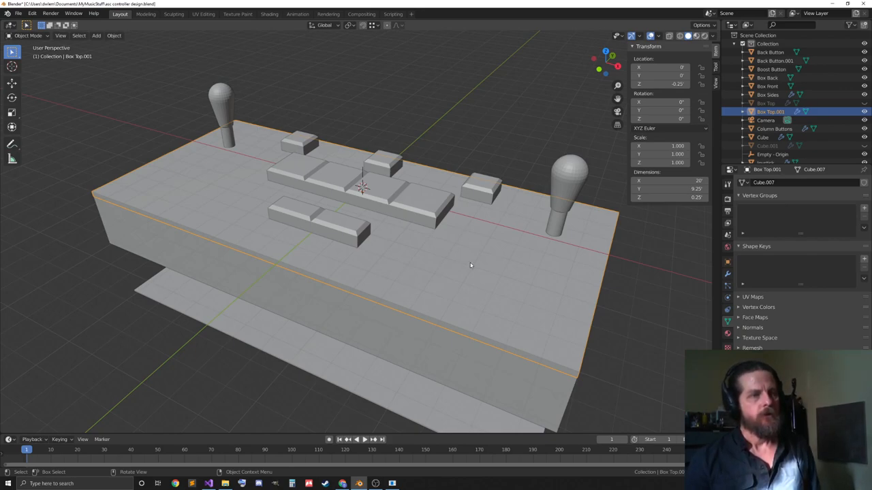
mouse_move(428, 292)
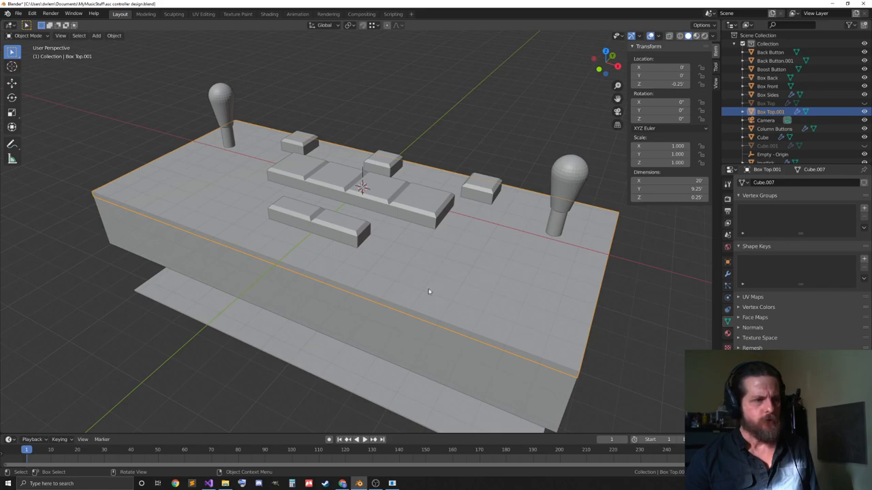
left_click(205, 6)
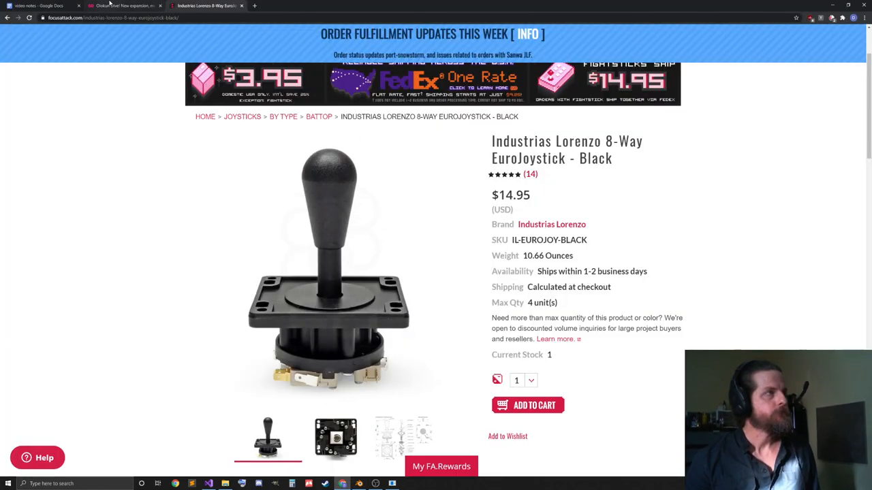
left_click(122, 6)
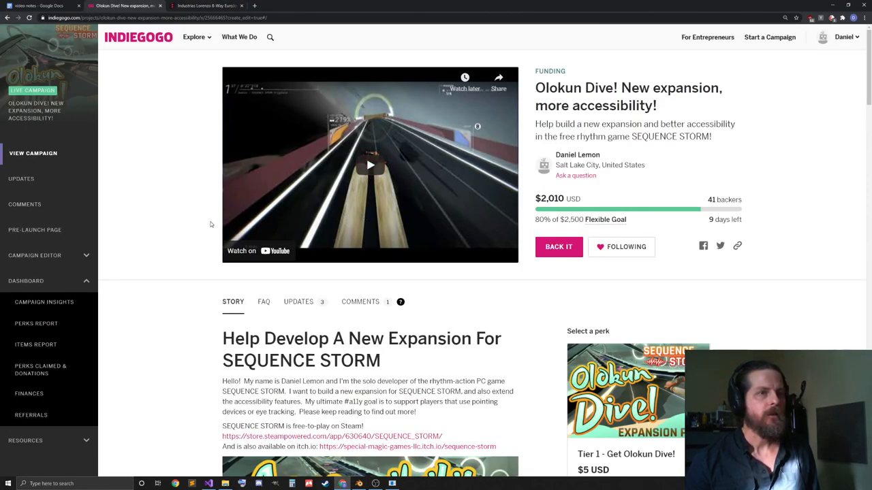
mouse_move(169, 217)
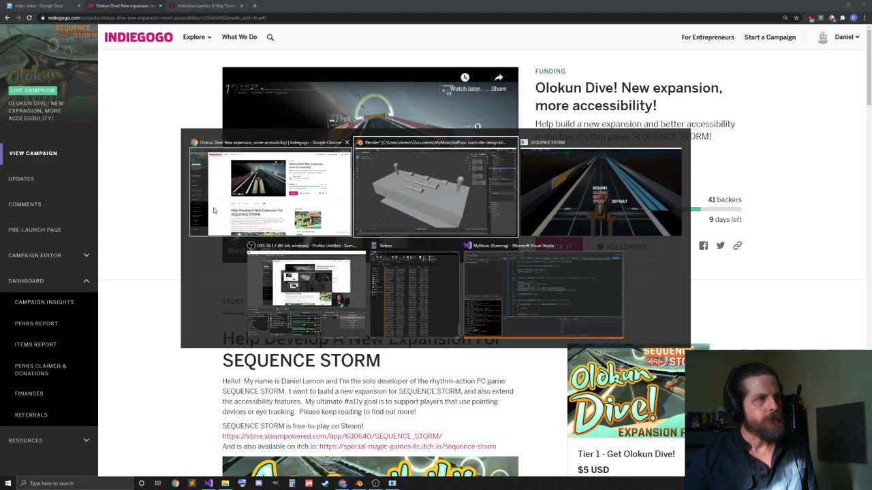
left_click(435, 191)
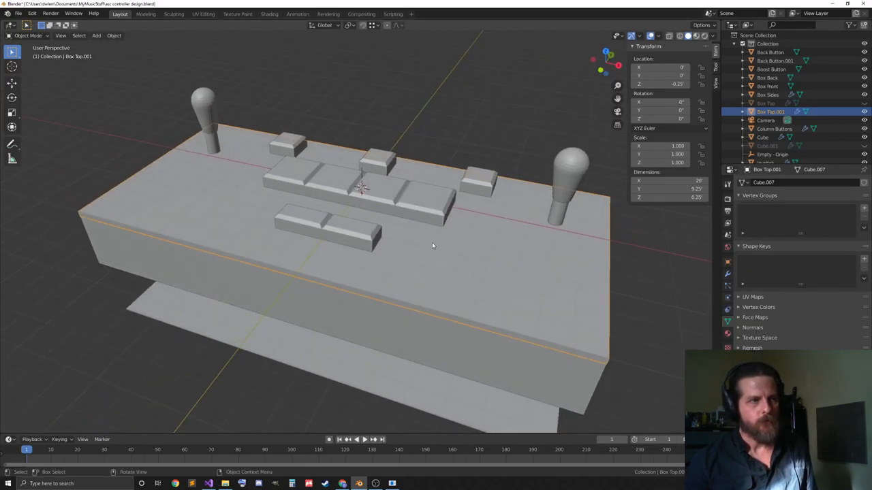